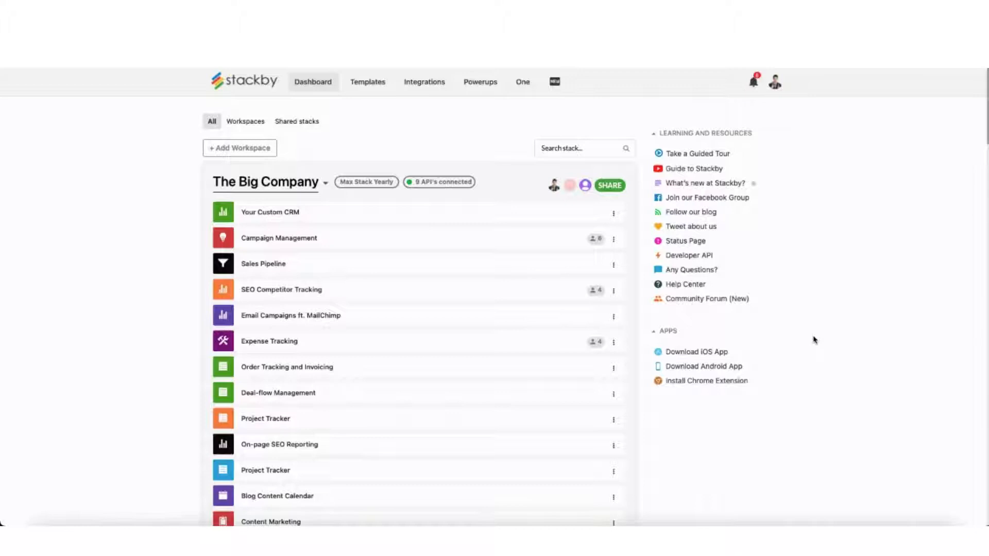
- Show the 'Sync Stackby Account to Google Drive' section of the Account overview page
click(775, 82)
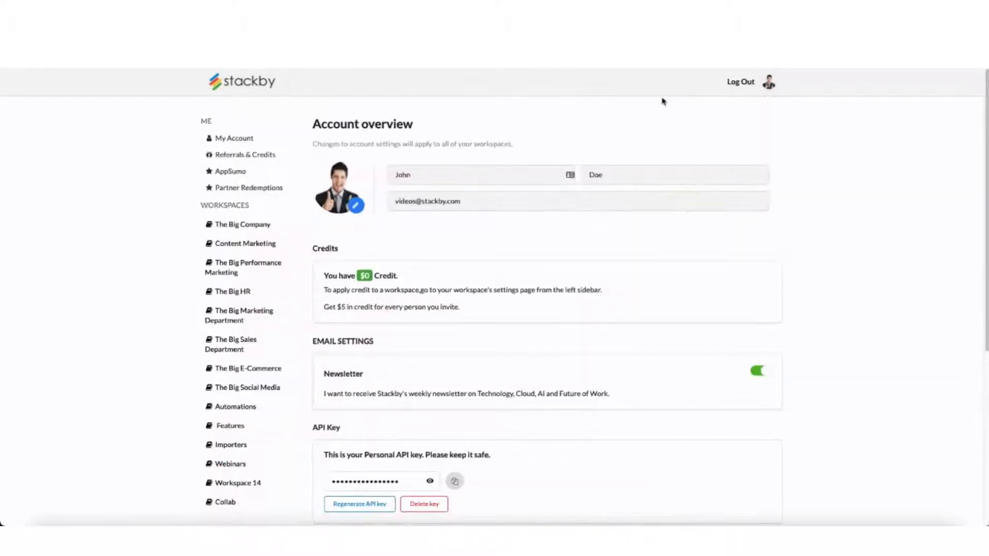
scroll(down, 3)
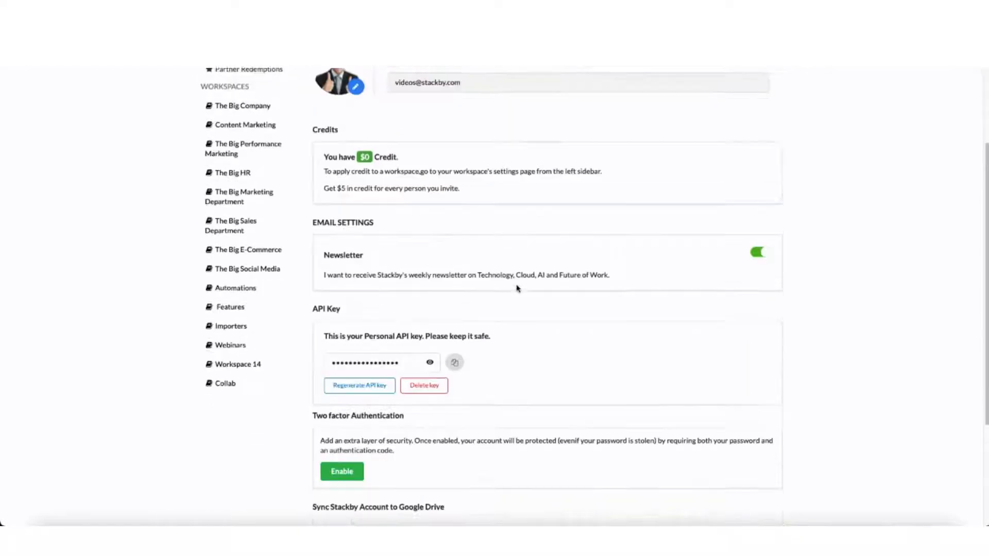
scroll(down, 3)
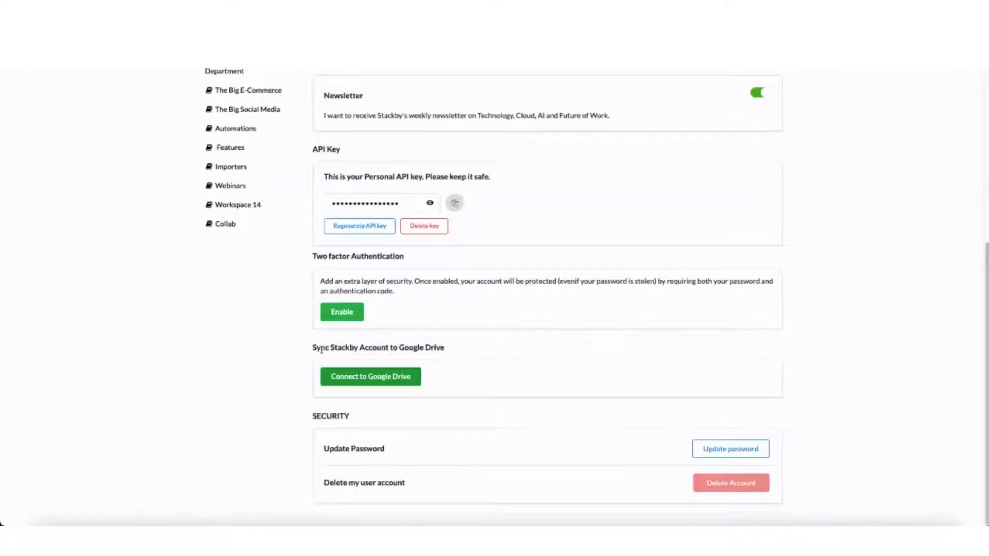
- Link the Stackby account to Google Drive by choosing the Google account in the sign-in chooser
click(370, 377)
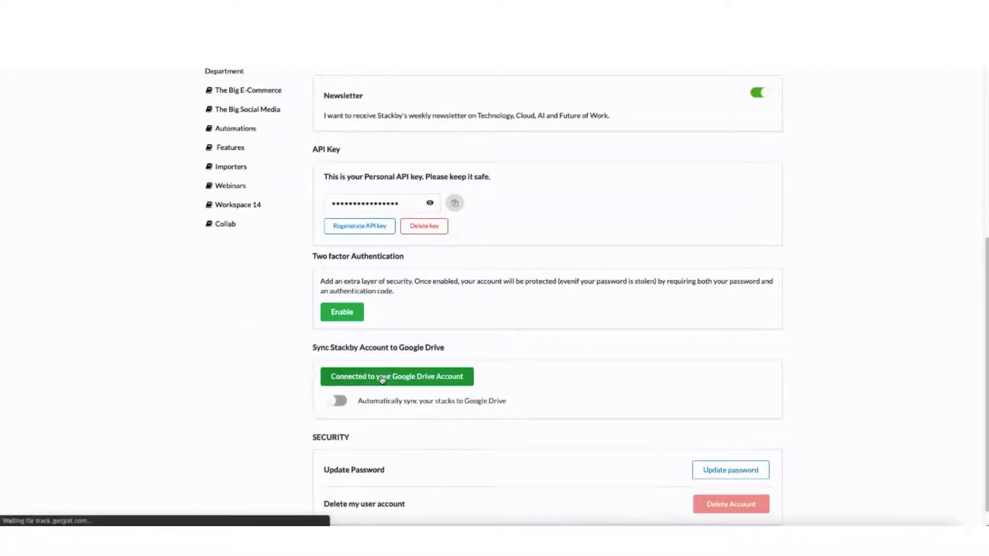
click(397, 377)
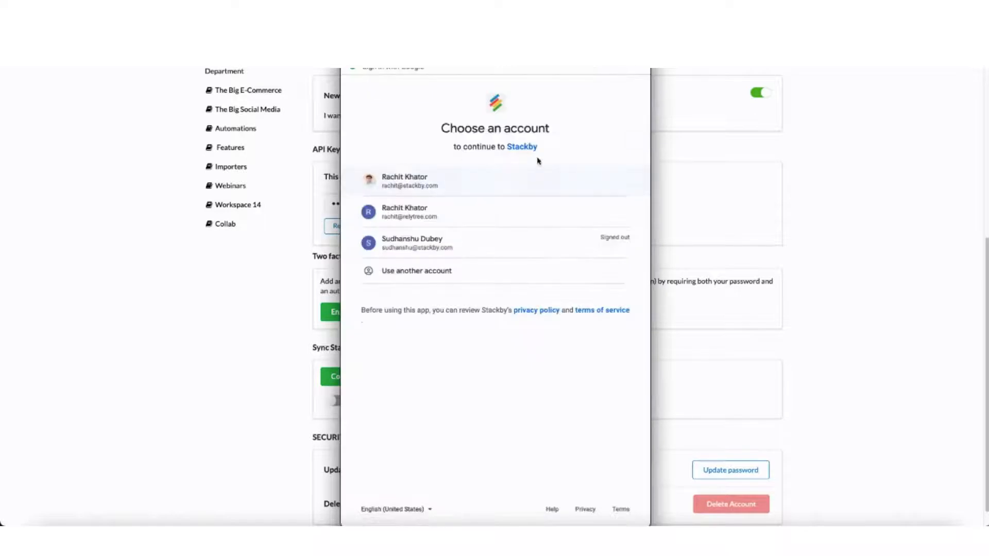
mouse_move(479, 192)
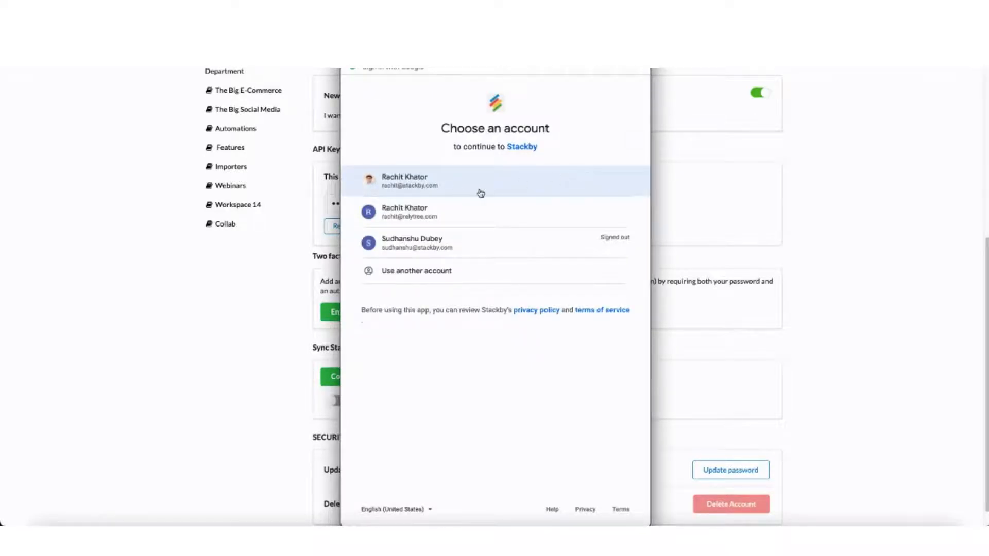
click(410, 182)
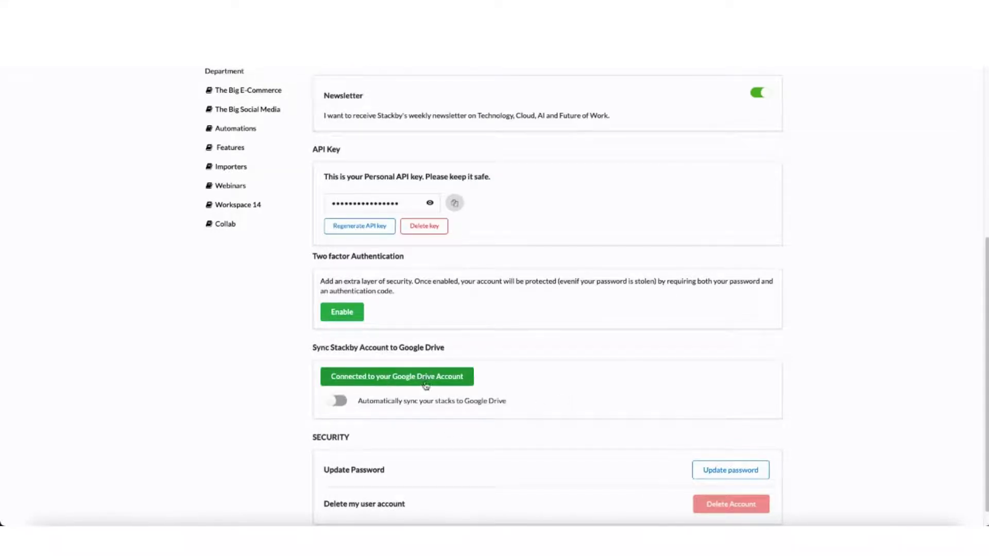
mouse_move(379, 406)
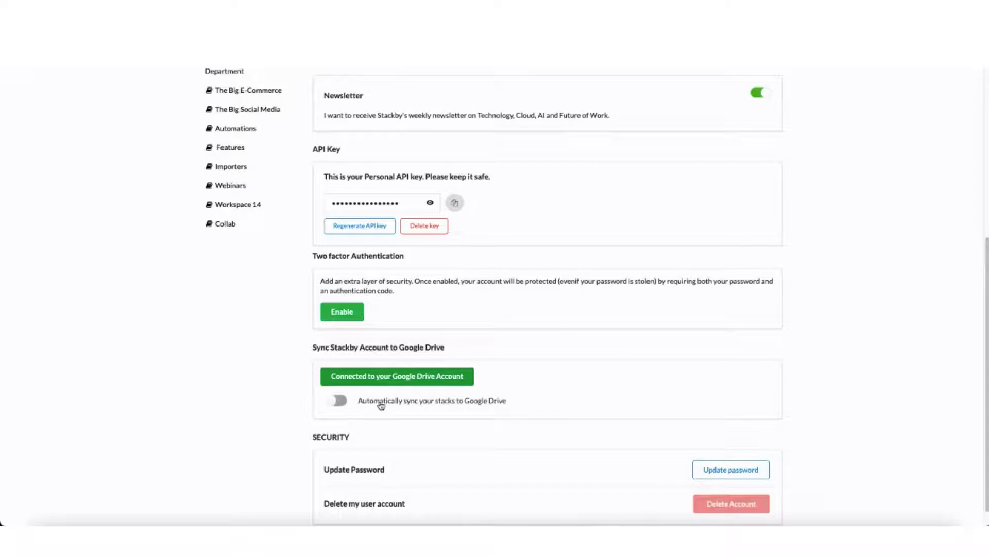
mouse_move(464, 409)
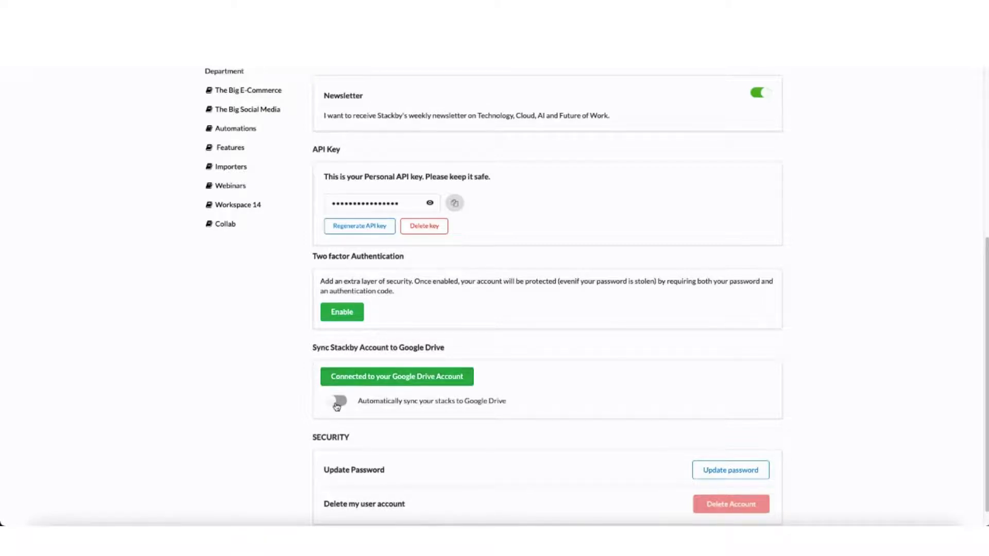
mouse_move(657, 370)
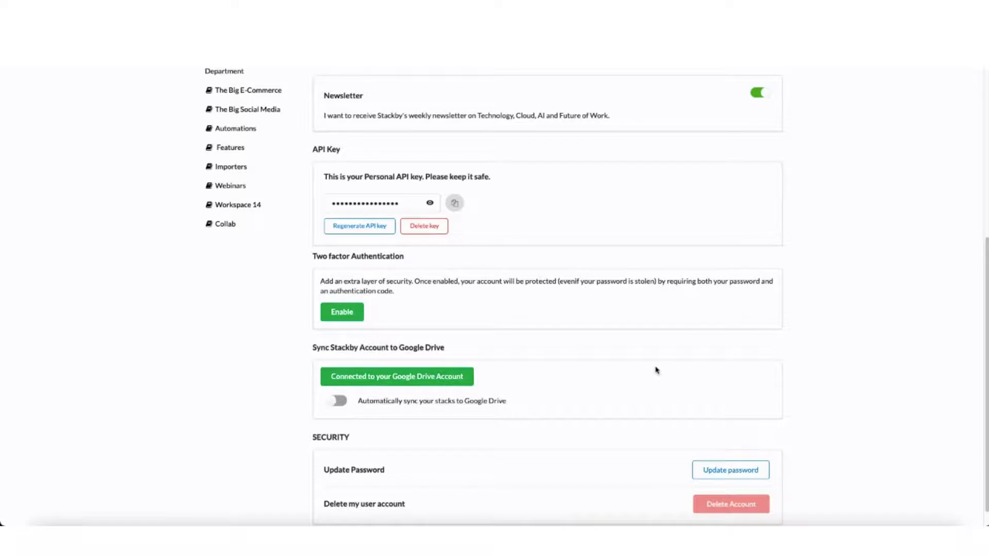
- Enable 'Automatically sync your stacks to Google Drive'
scroll(down, 3)
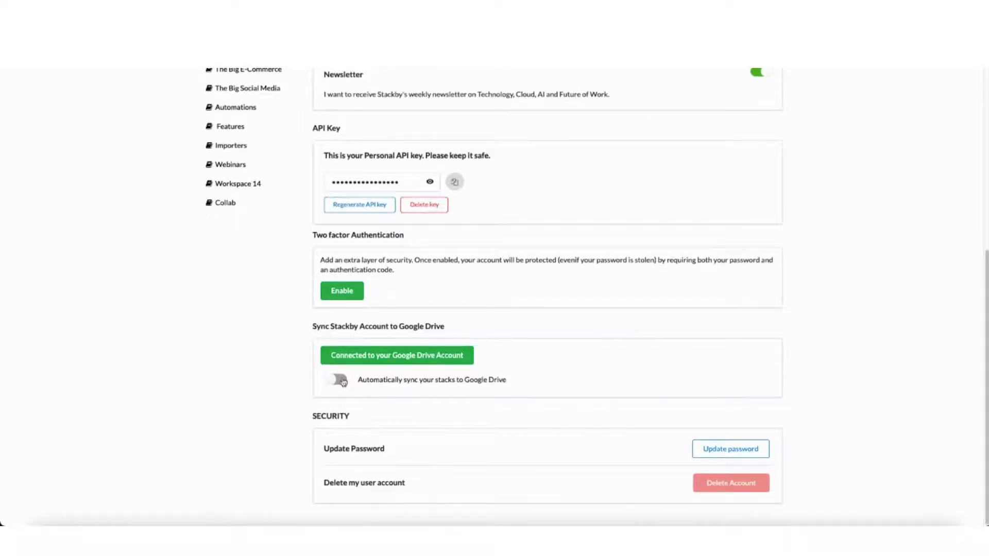
click(336, 380)
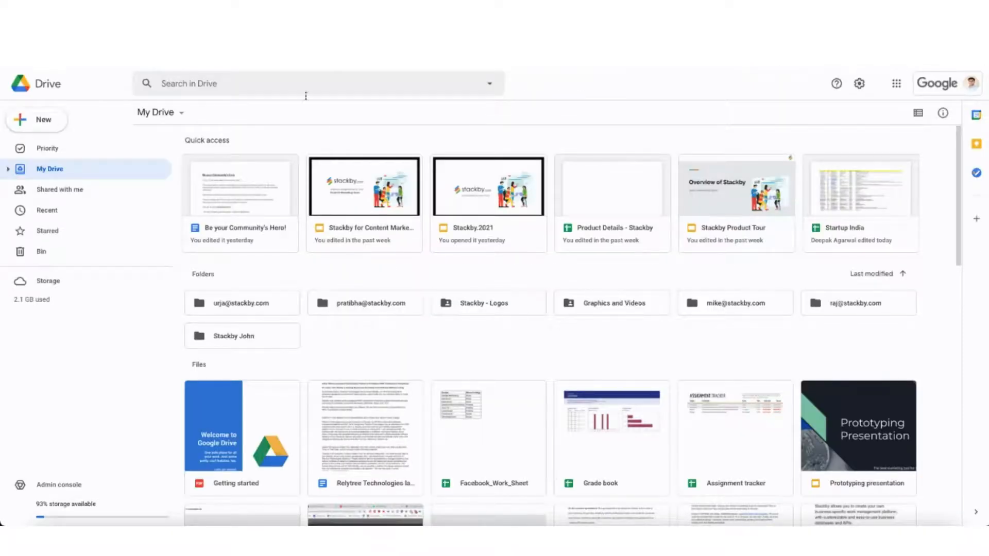
- Select the 'Stackby John' folder in My Drive
click(242, 335)
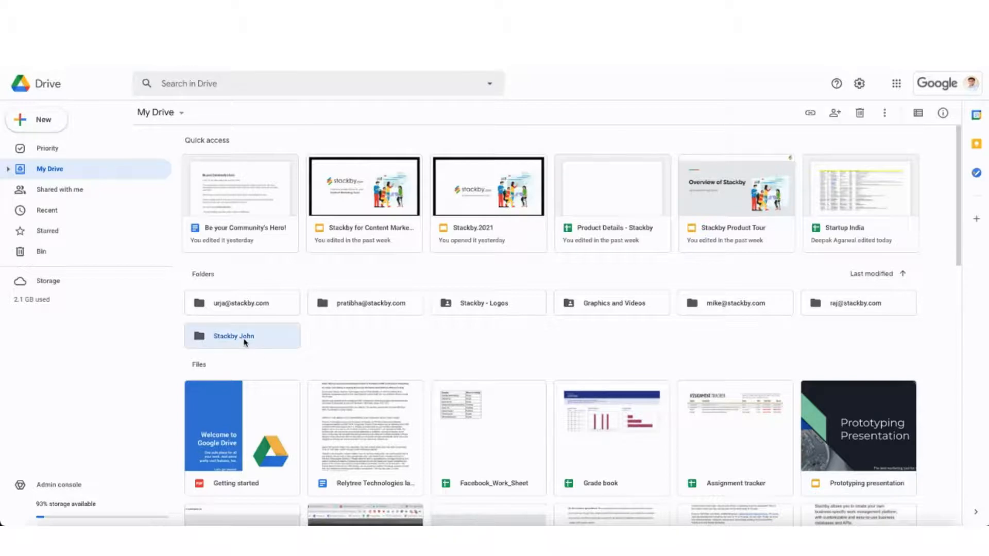
mouse_move(242, 336)
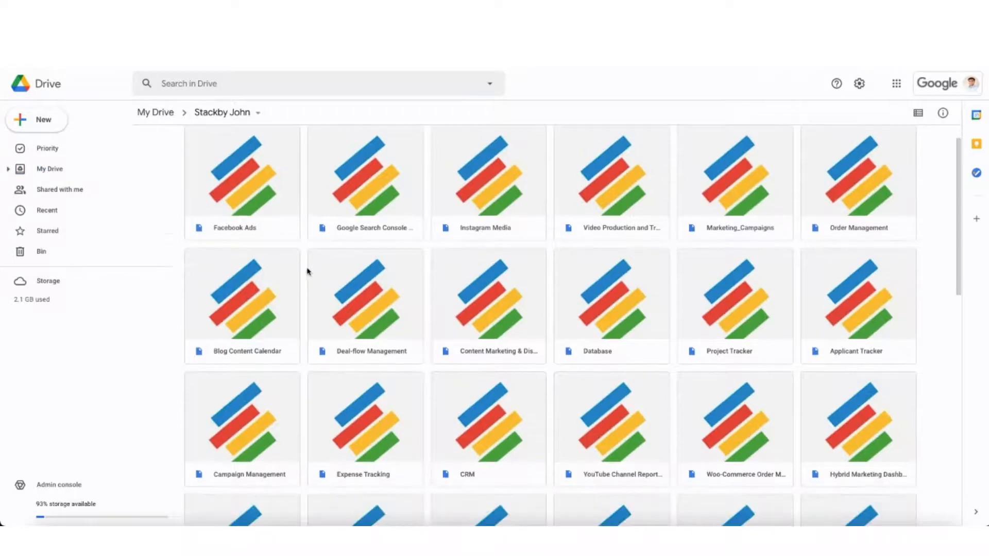
- Launch the 'Facebook Ads' stack file so its Ads table opens in Stackby
scroll(down, 3)
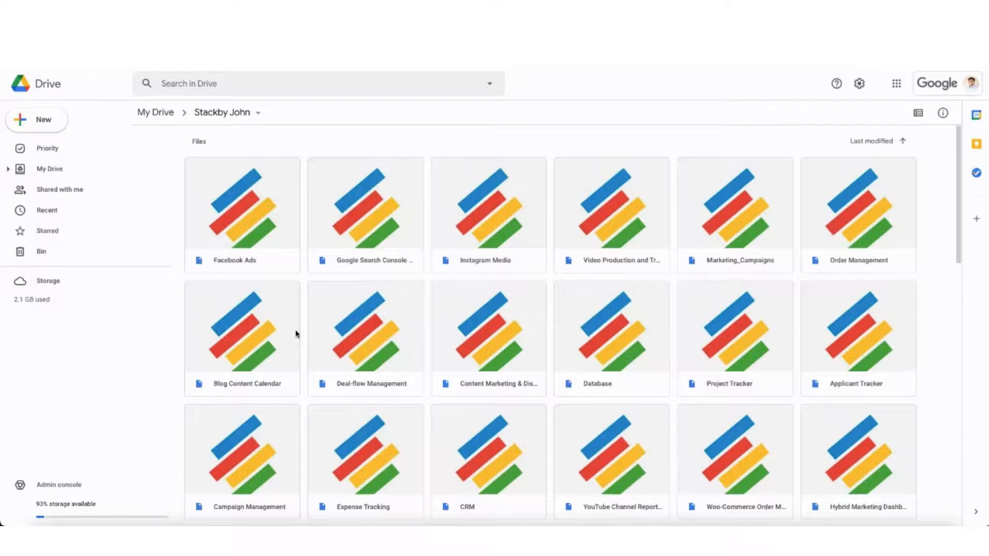
mouse_move(303, 325)
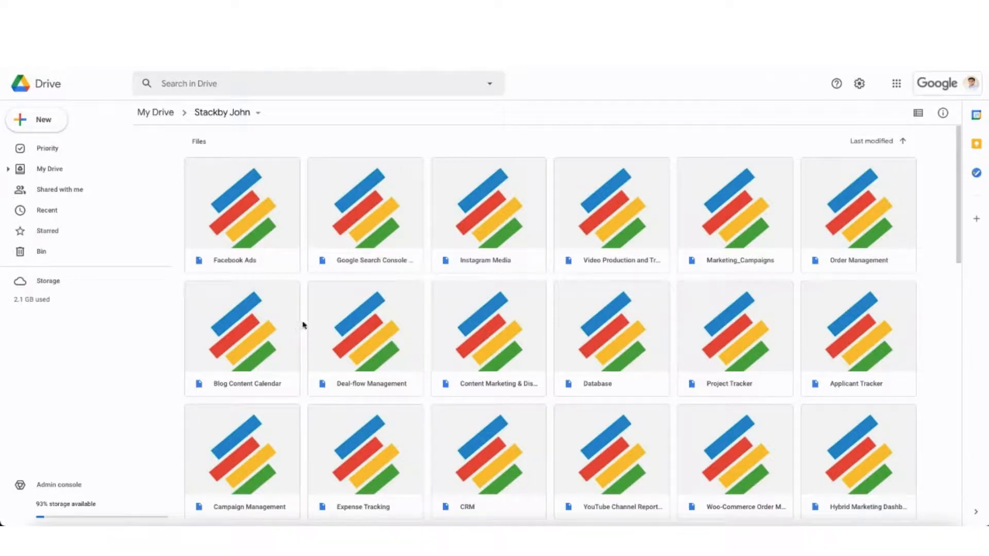
mouse_move(263, 223)
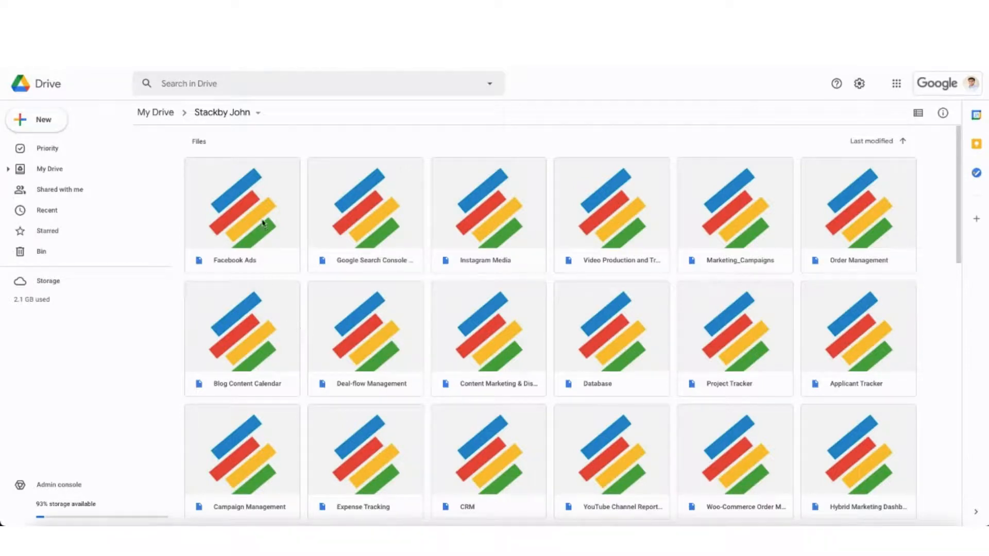
double_click(241, 208)
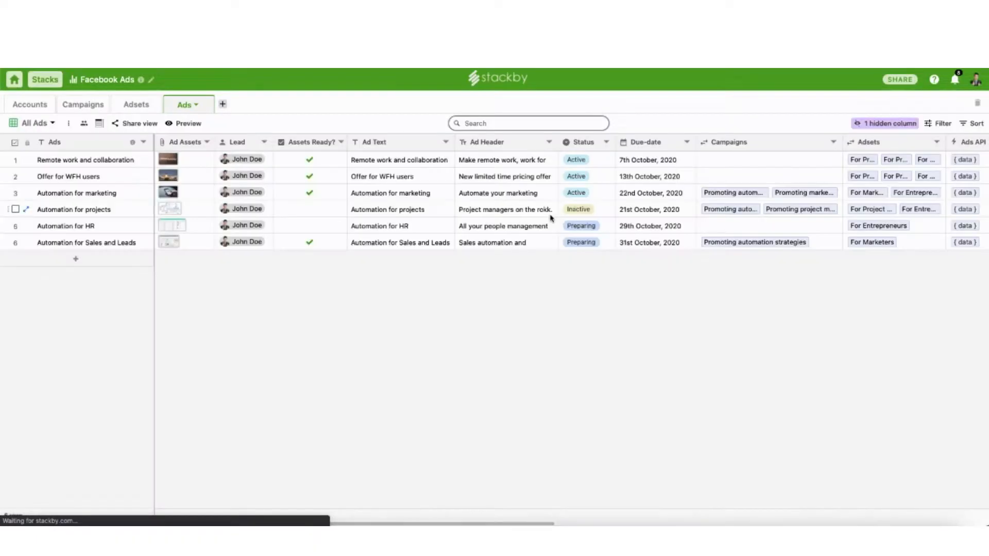